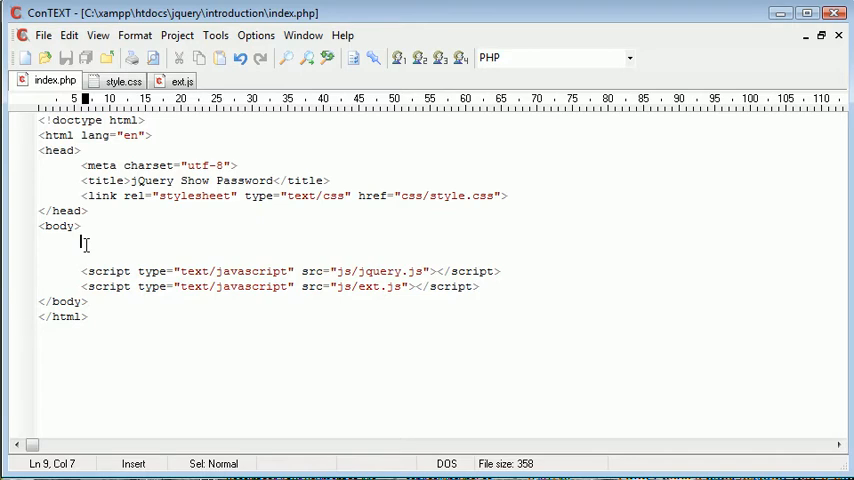
Step: Add <div id="div">Some content</div> inside the body of index.php
{"action": "type", "text": "<div id=\"\">"}
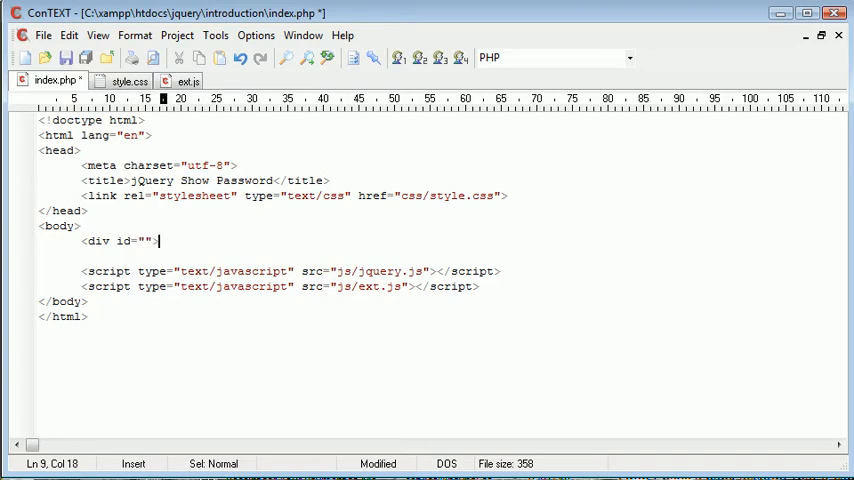
{"action": "type", "text": "</div>"}
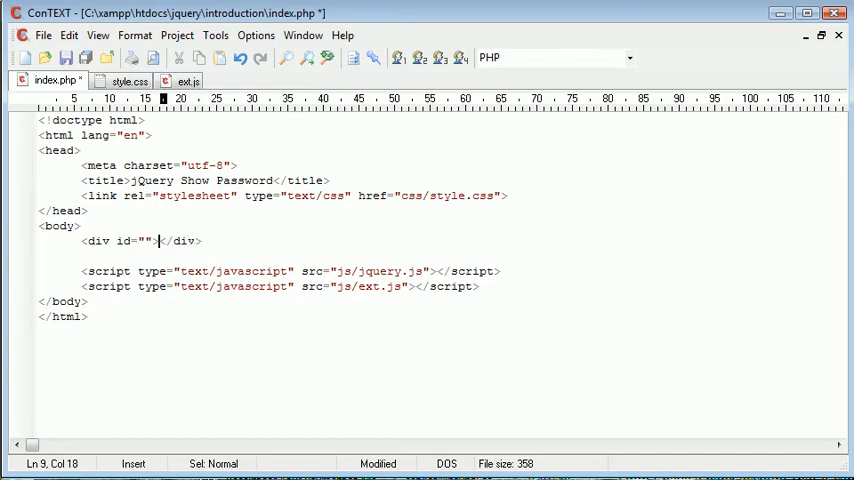
{"action": "type", "text": "Some content"}
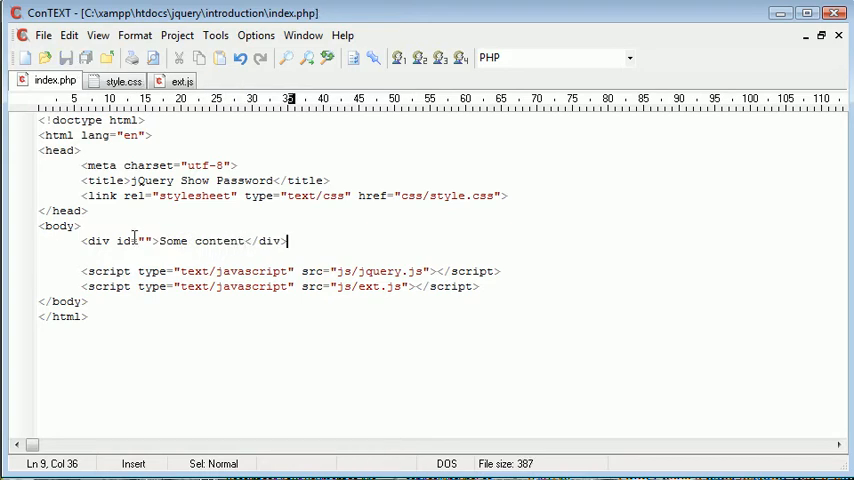
{"action": "left_click", "coordinate": [144, 240]}
{"action": "type", "text": "div"}
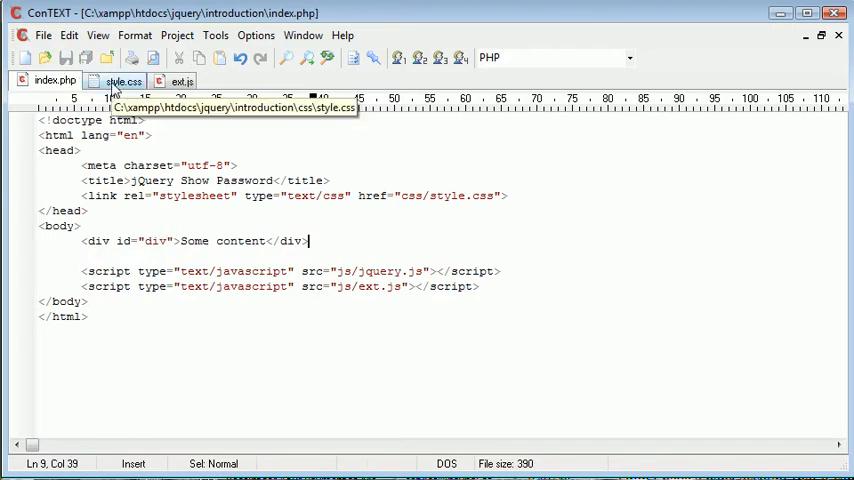
Step: Start a #div rule in style.css with background-color #f0f0f0
{"action": "left_click", "coordinate": [124, 80]}
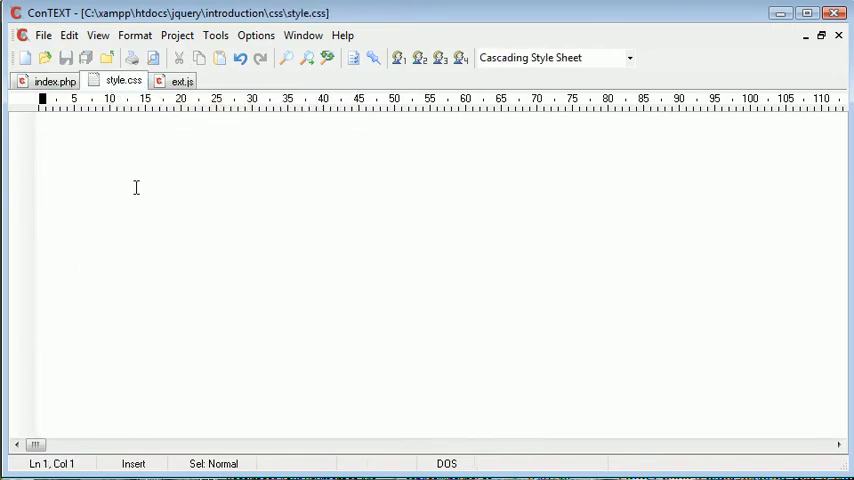
{"action": "type", "text": "#div"}
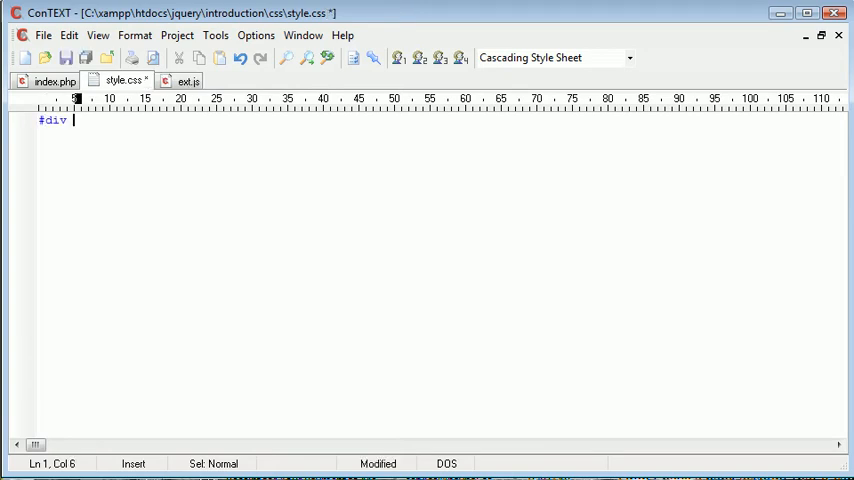
{"action": "type", "text": "{"}
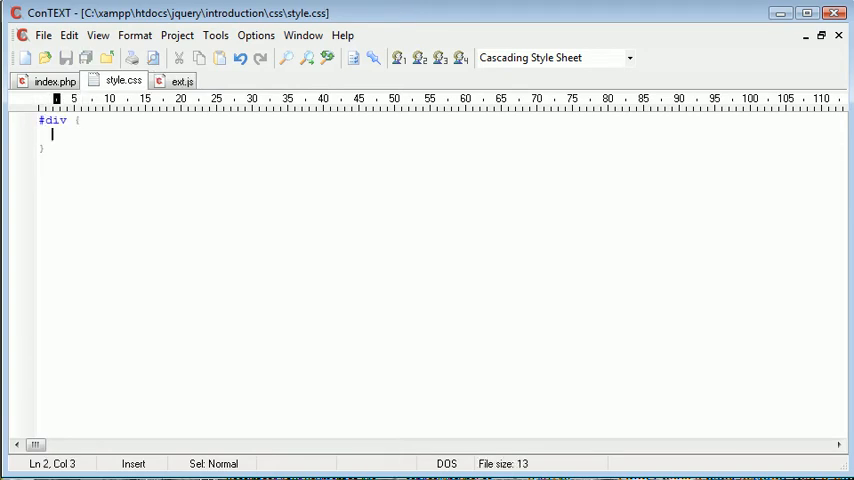
{"action": "mouse_move", "coordinate": [188, 200]}
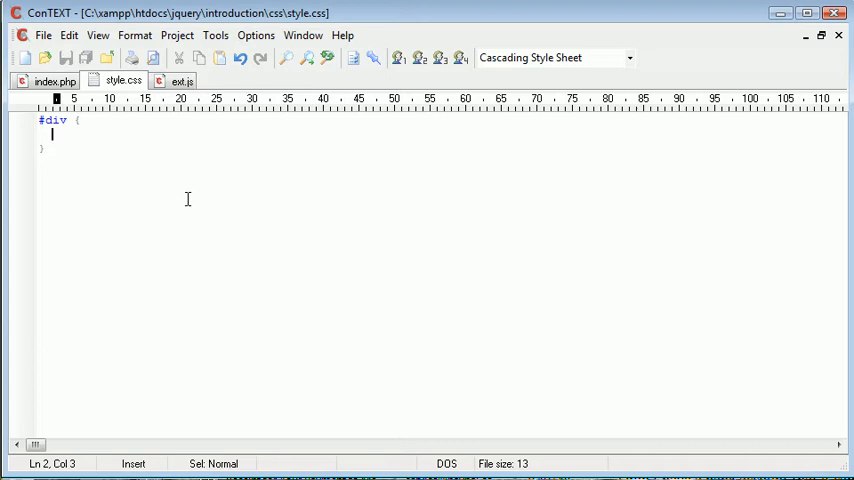
{"action": "type", "text": "background-"}
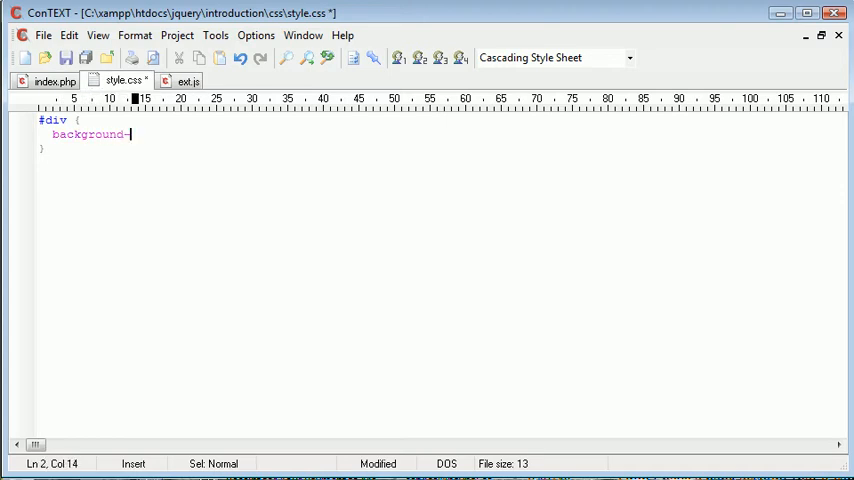
{"action": "type", "text": "color: #"}
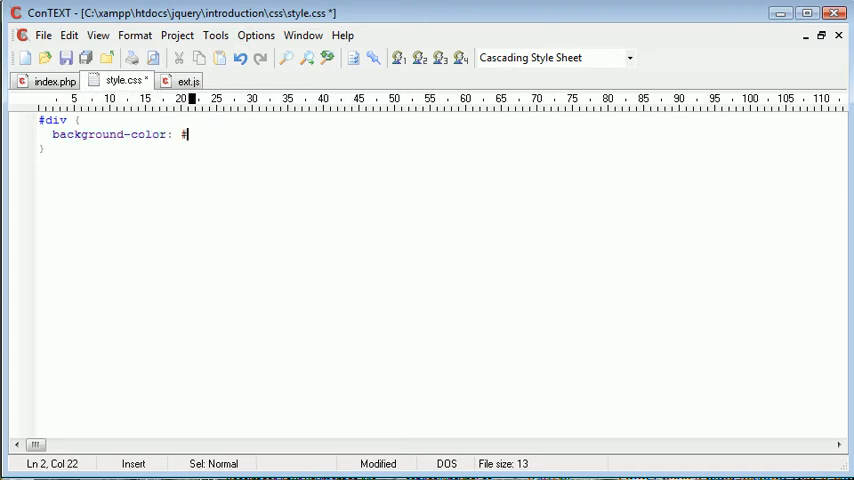
{"action": "type", "text": "f0f0f0;"}
{"action": "type", "text": "height:"}
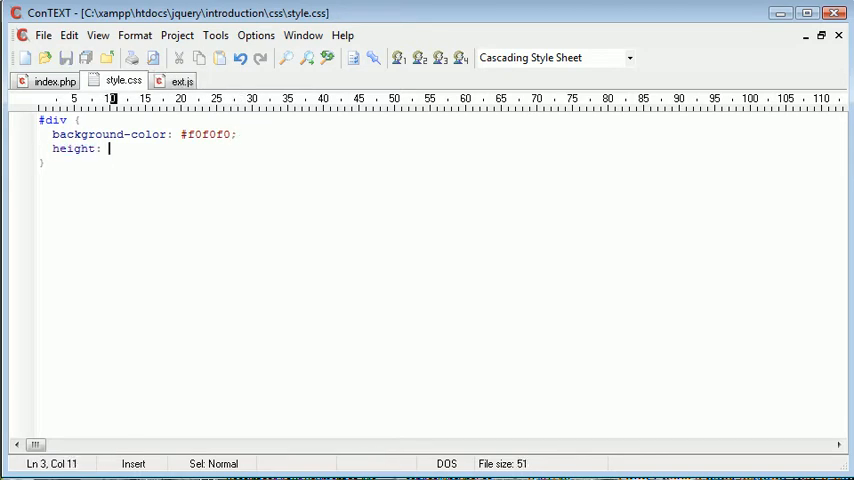
Step: Give #div a 100px height and 250px width
{"action": "type", "text": "100px;"}
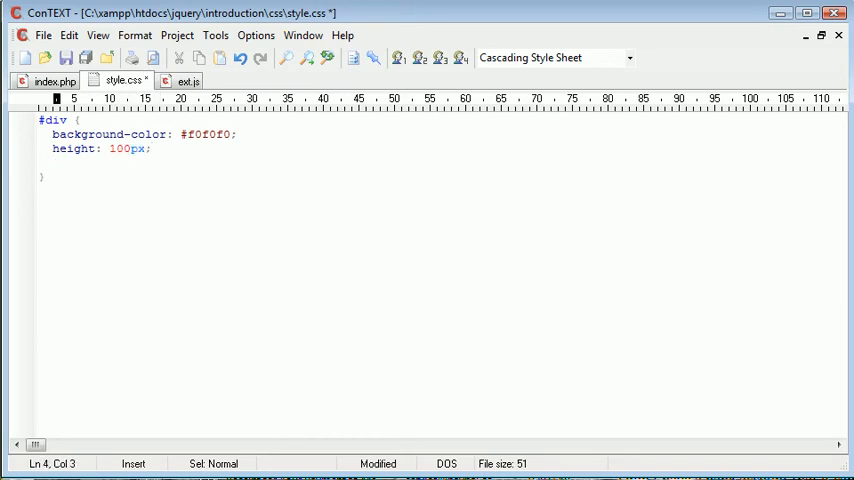
{"action": "type", "text": "width:"}
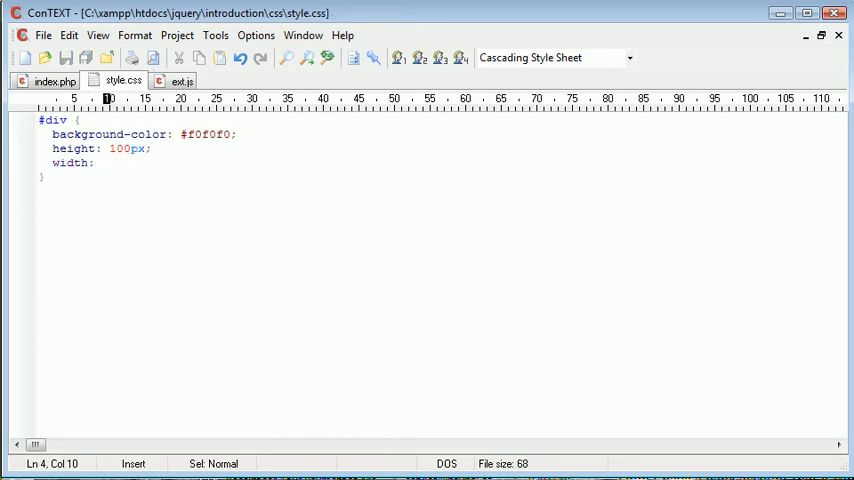
{"action": "type", "text": "250px"}
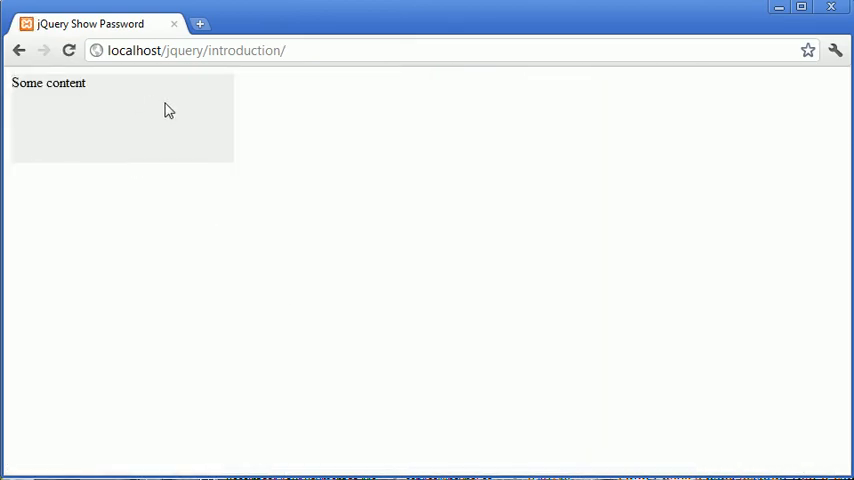
{"action": "mouse_move", "coordinate": [70, 84]}
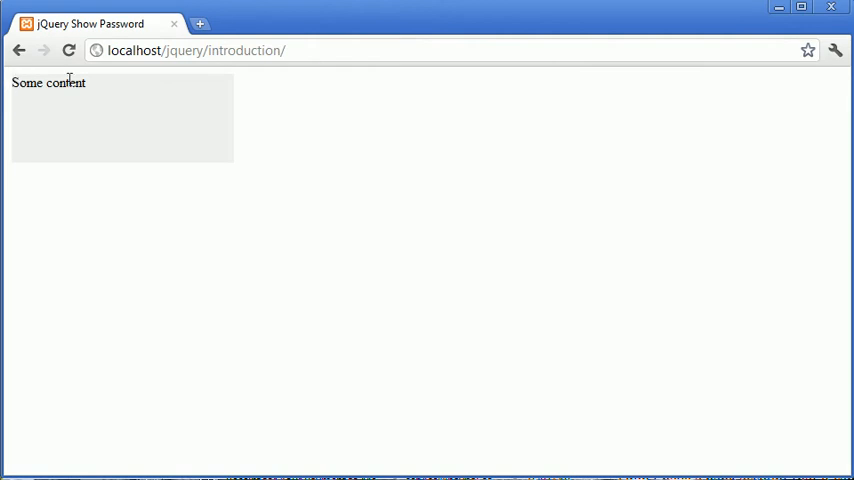
{"action": "mouse_move", "coordinate": [176, 162]}
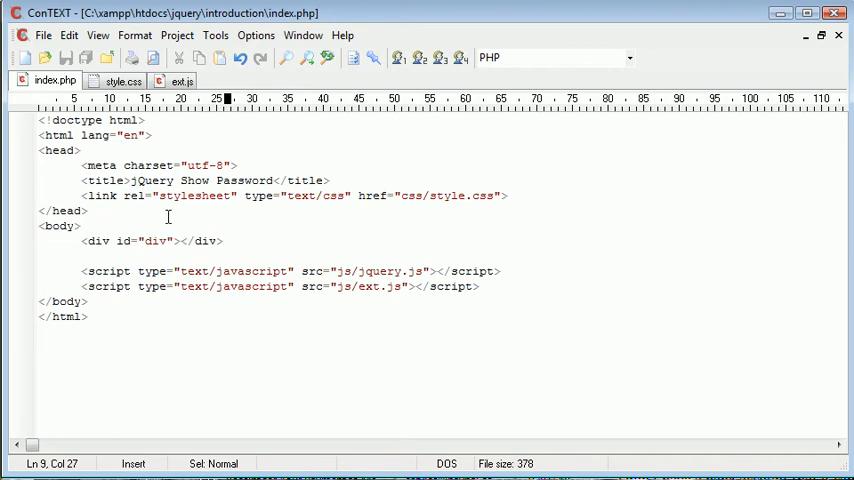
{"action": "mouse_move", "coordinate": [180, 80]}
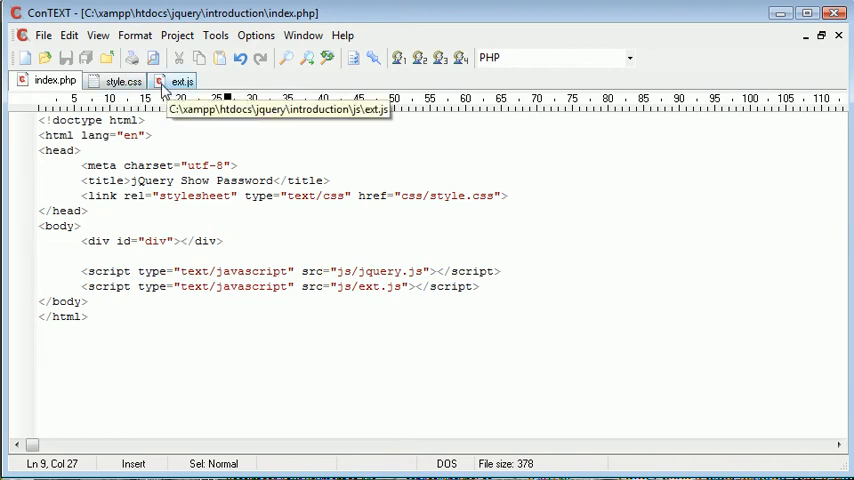
{"action": "left_click", "coordinate": [124, 80]}
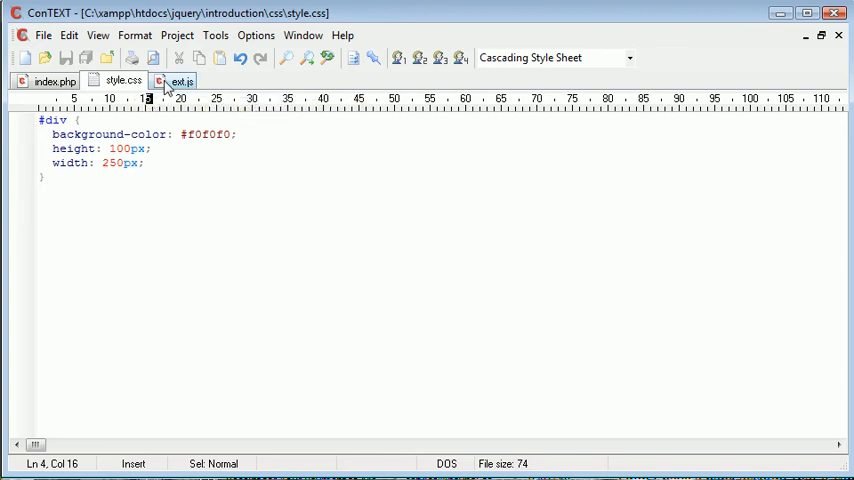
{"action": "left_click", "coordinate": [180, 80]}
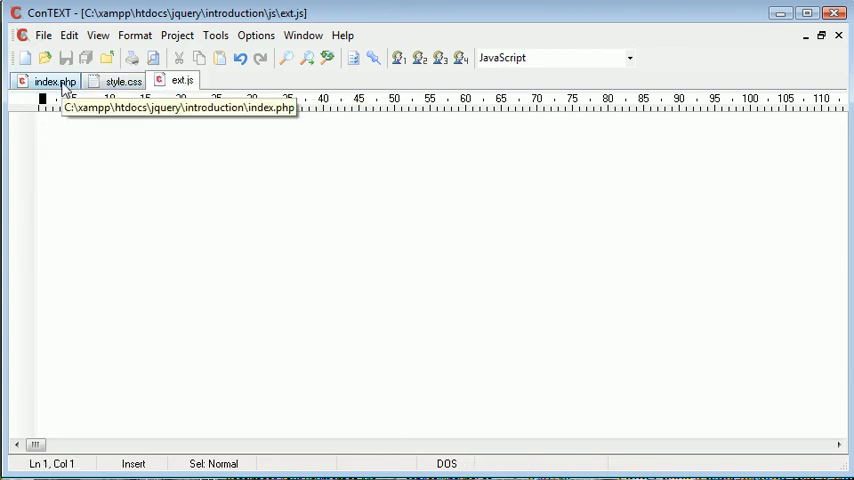
{"action": "left_click", "coordinate": [56, 80]}
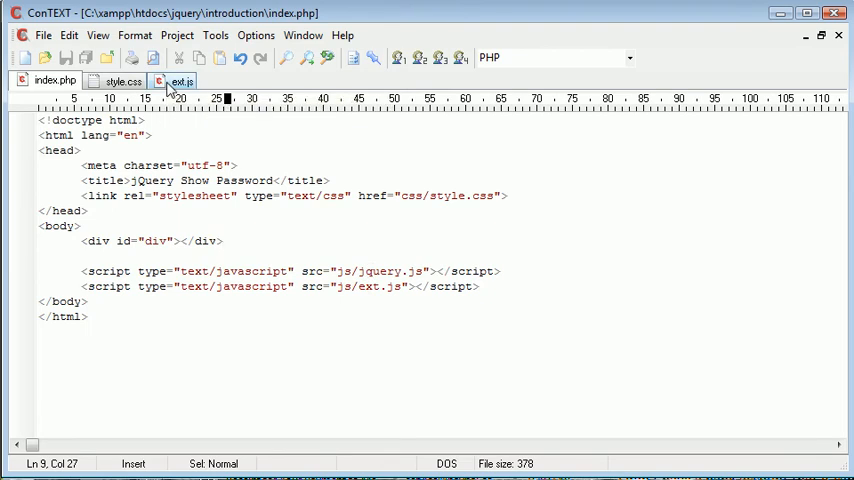
Step: Set up a $(document).ready(function) block in ext.js
{"action": "left_click", "coordinate": [180, 80]}
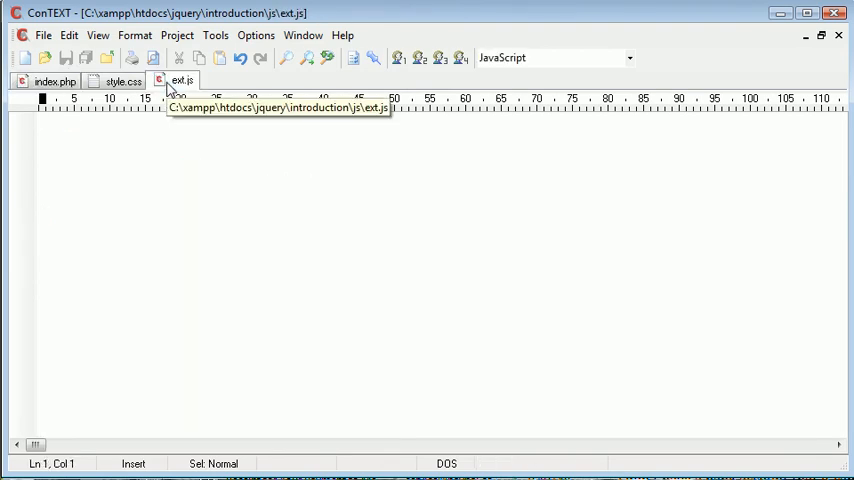
{"action": "type", "text": "$(docu"}
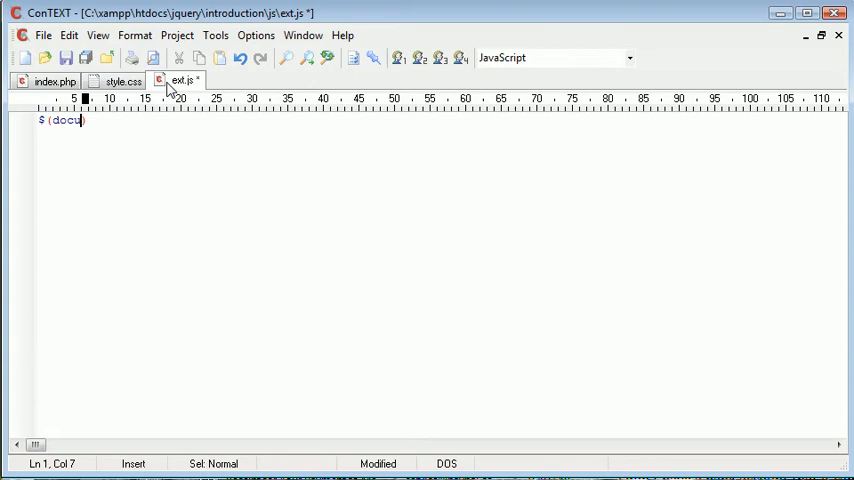
{"action": "type", "text": "ment).ready"}
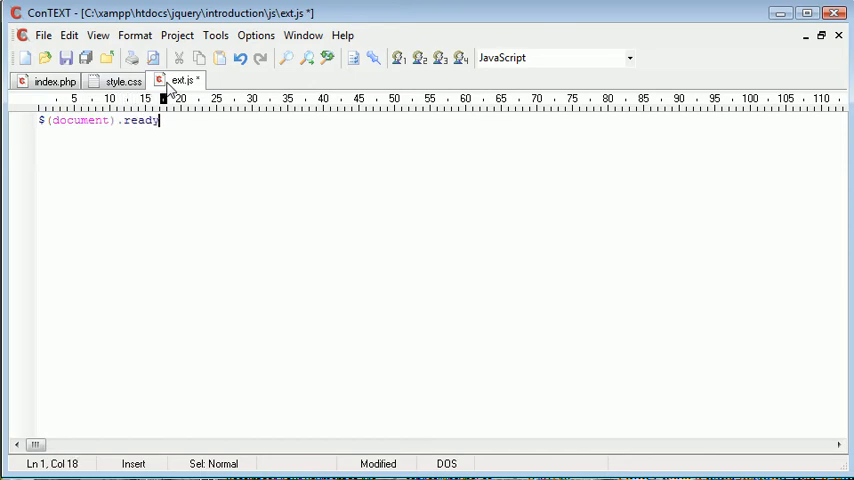
{"action": "type", "text": "(function);"}
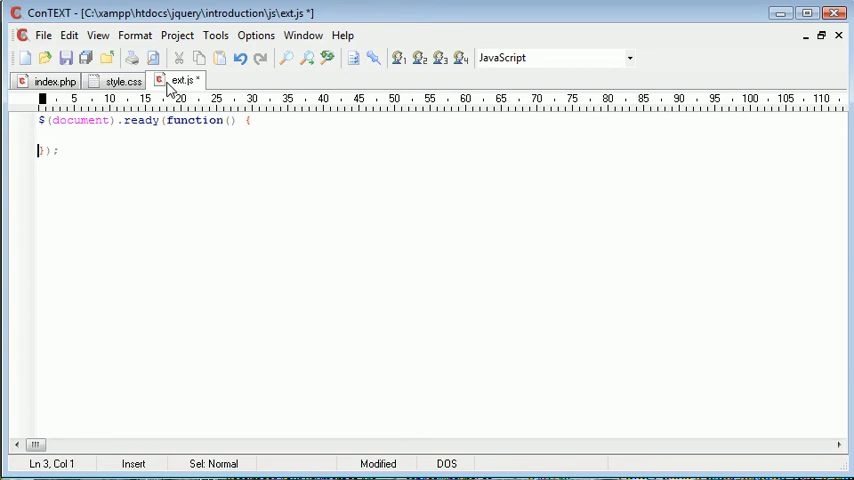
{"action": "key", "text": "ctrl+s"}
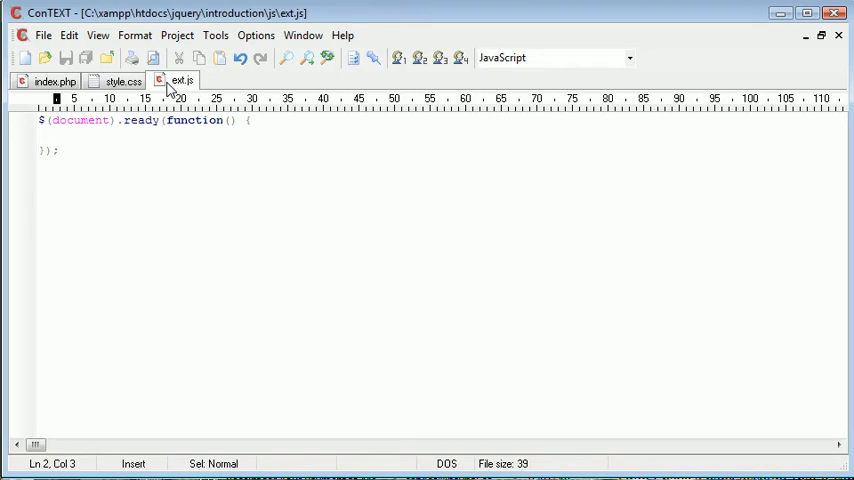
Step: Declare div_height as $('#div').height(), checking the div's id in the markup
{"action": "type", "text": "var div"}
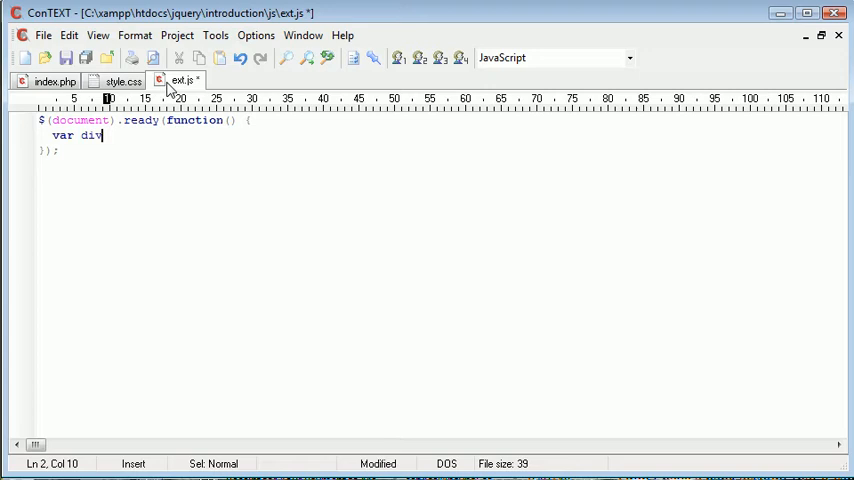
{"action": "type", "text": "_hight"}
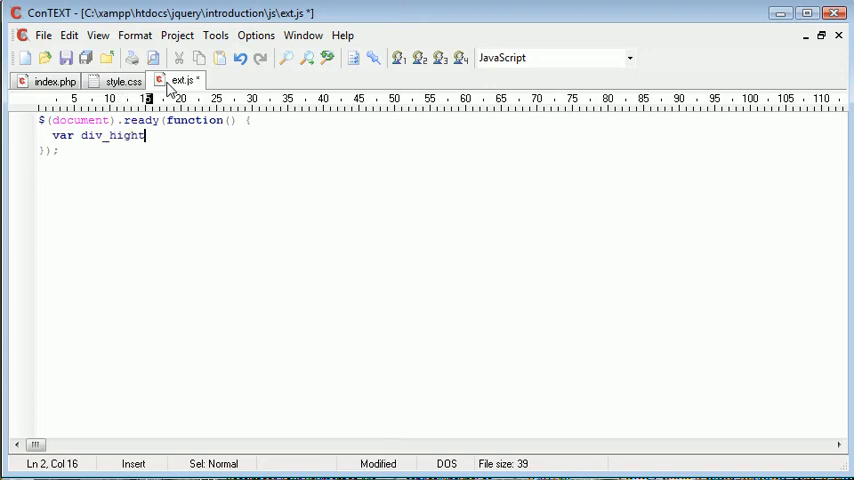
{"action": "type", "text": "= $('"}
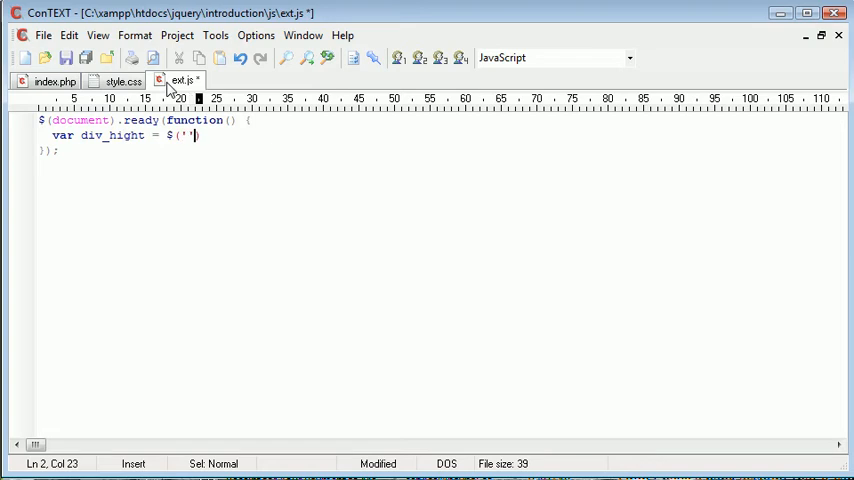
{"action": "left_click", "coordinate": [56, 80]}
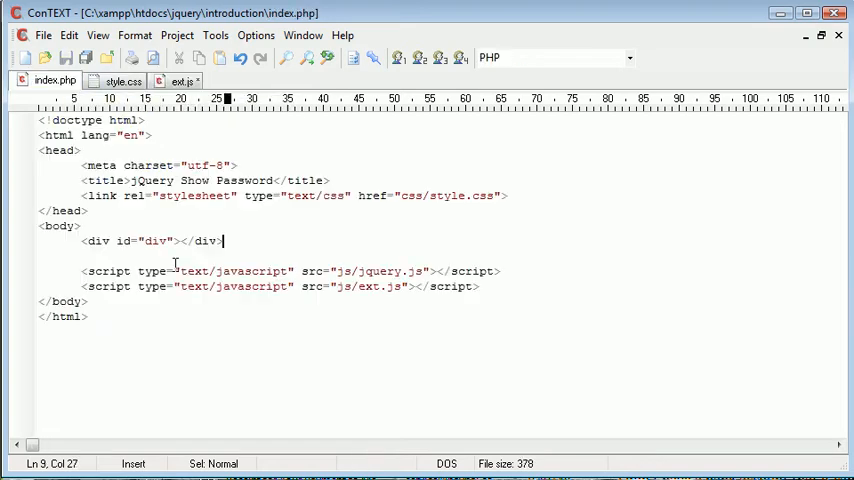
{"action": "left_click", "coordinate": [180, 80]}
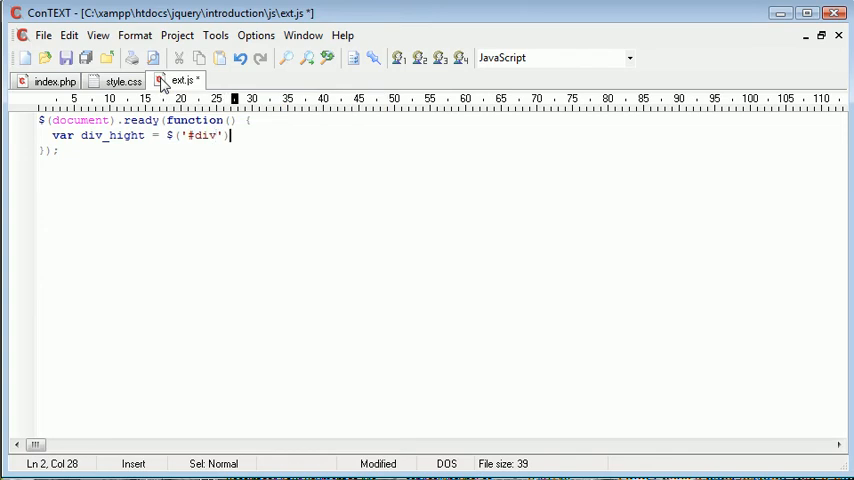
{"action": "type", "text": ".he"}
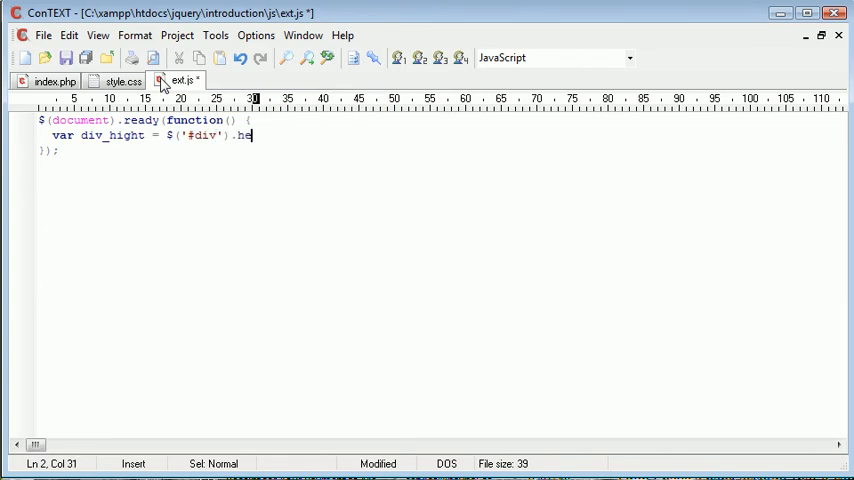
{"action": "type", "text": "ight();"}
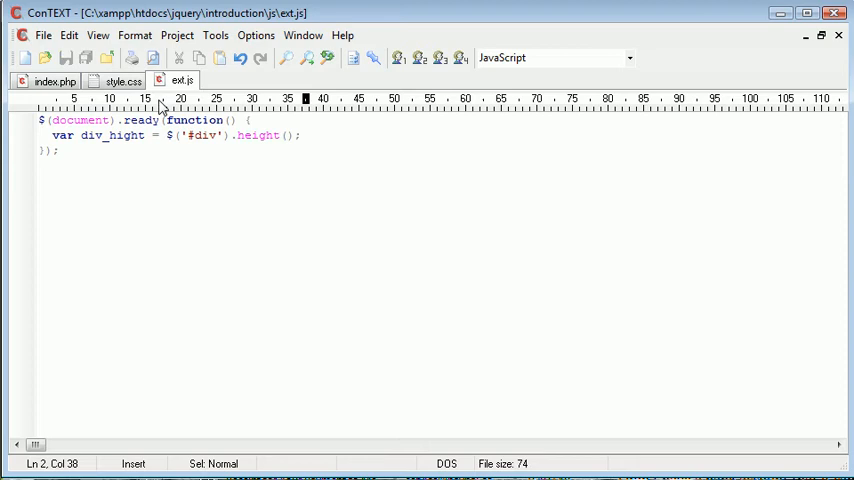
{"action": "left_click", "coordinate": [132, 136]}
{"action": "type", "text": "e"}
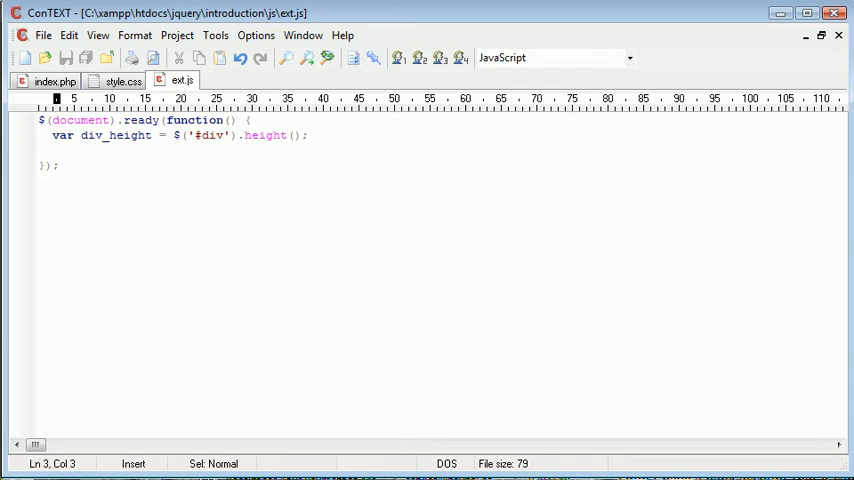
Step: Declare div_width with a jQuery selector and begin $('#div').text()
{"action": "type", "text": "var div_"}
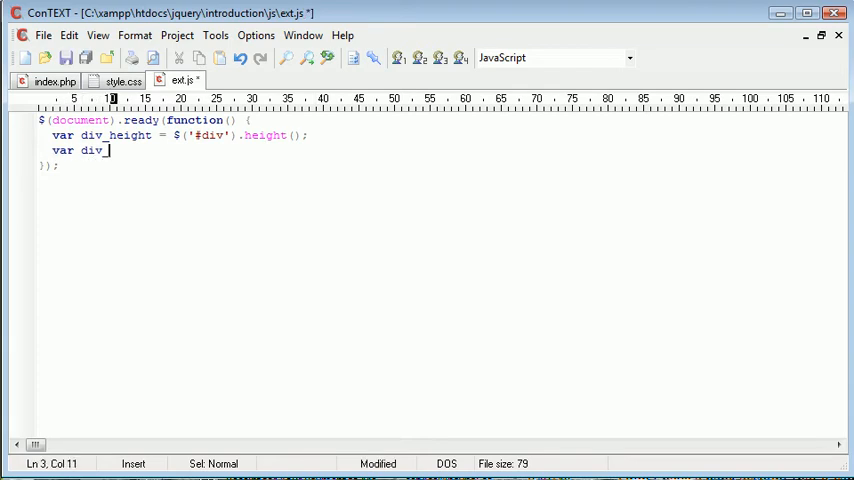
{"action": "type", "text": "width = $"}
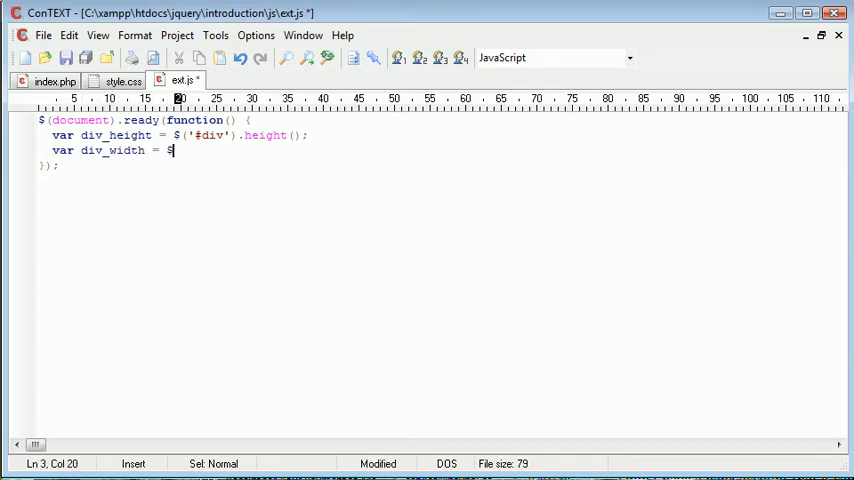
{"action": "type", "text": "('')"}
{"action": "type", "text": "$"}
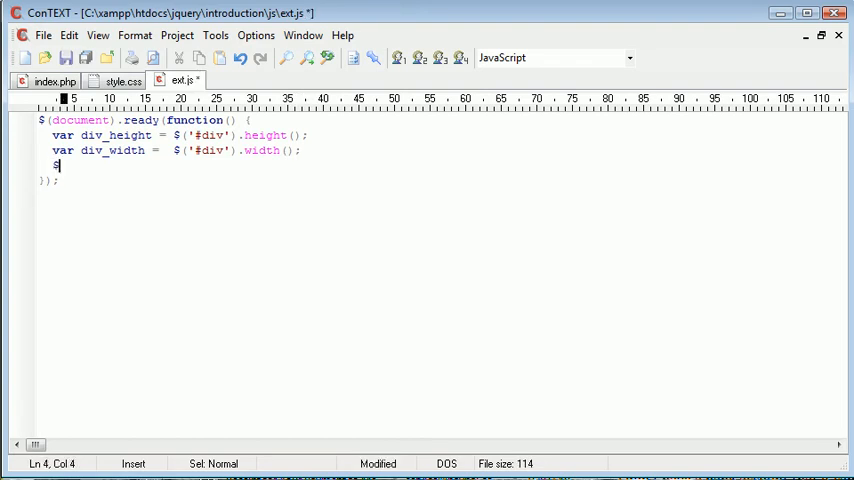
{"action": "type", "text": "('#div')"}
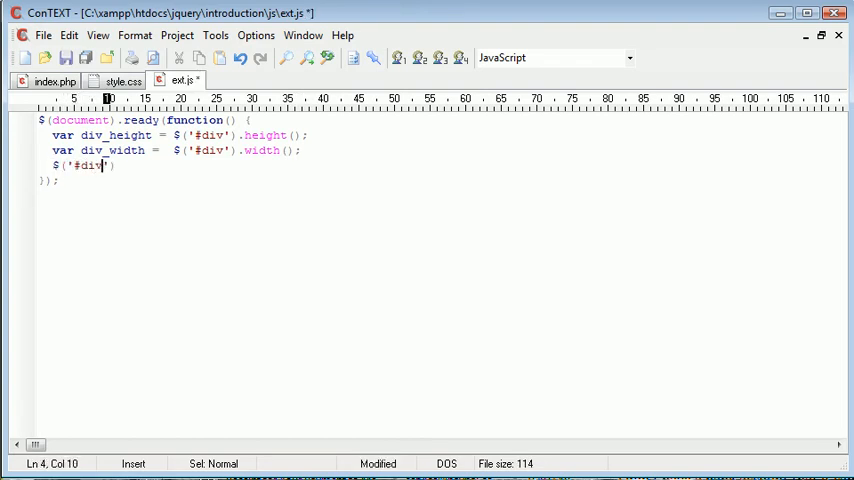
{"action": "type", "text": ".text()"}
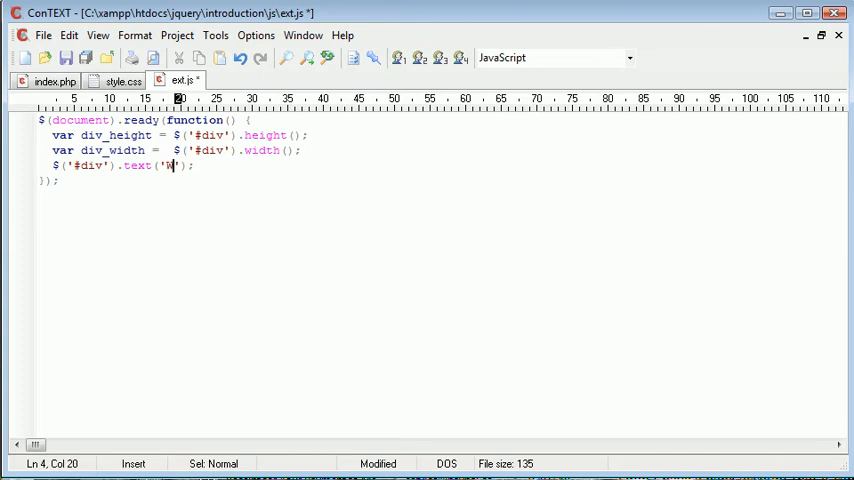
Step: Write 'Width: ' + div_width + ' / Height: ' + div_height into the div's text
{"action": "type", "text": "i"}
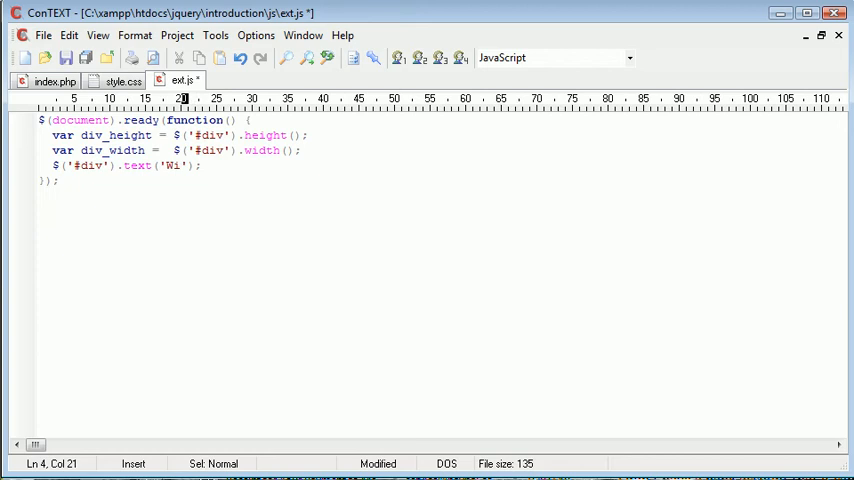
{"action": "type", "text": "dth"}
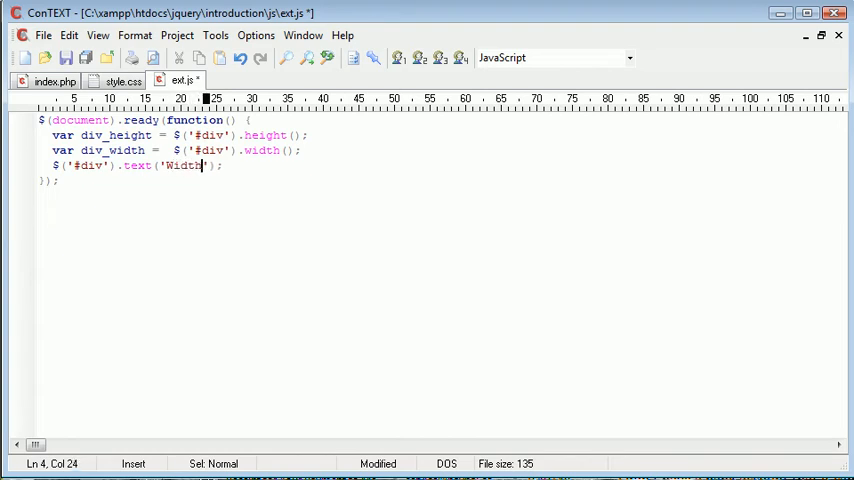
{"action": "type", "text": ": x"}
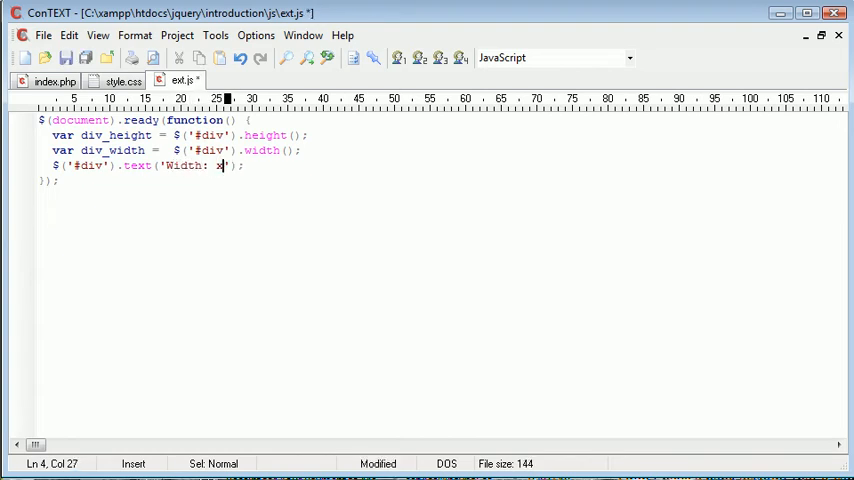
{"action": "type", "text": "+"}
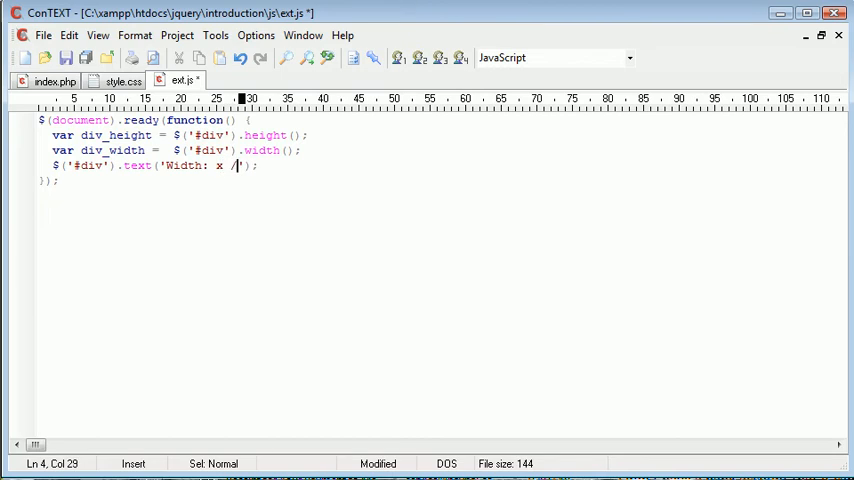
{"action": "type", "text": "/ Height: x"}
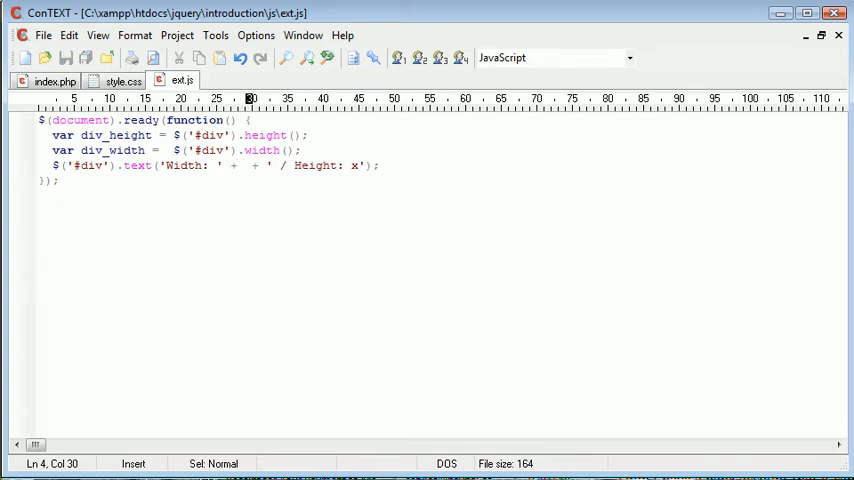
{"action": "type", "text": "div_width"}
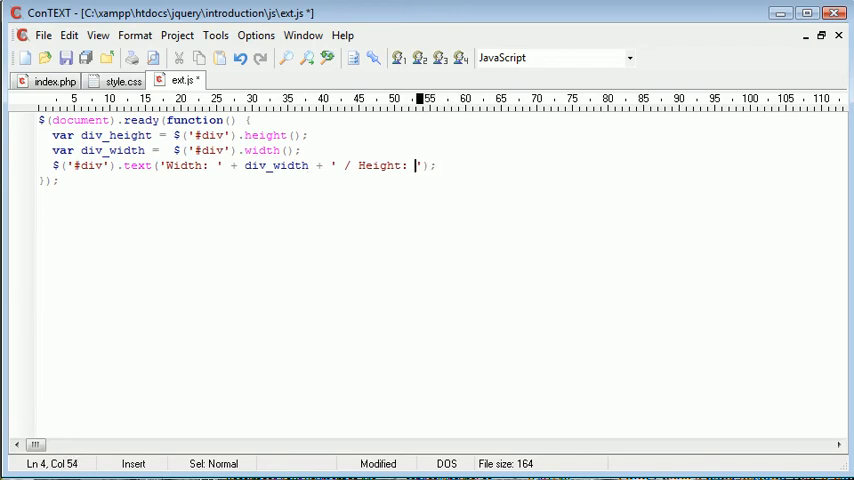
{"action": "type", "text": "+"}
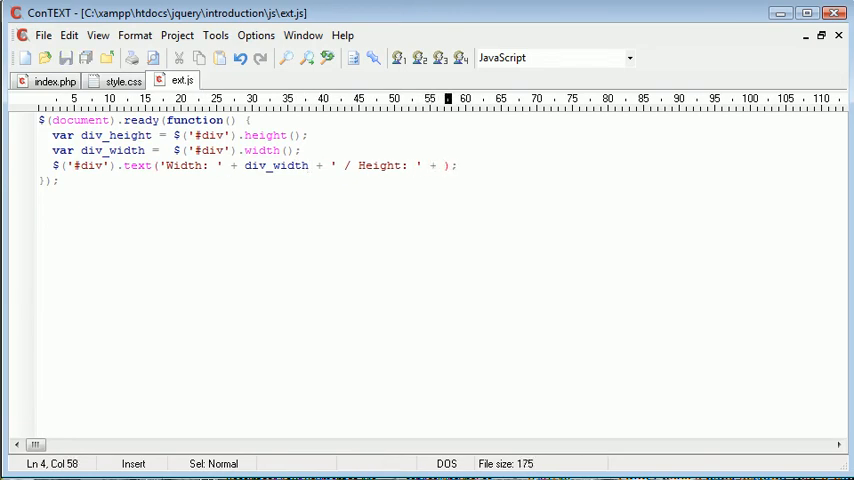
{"action": "type", "text": "div_hei"}
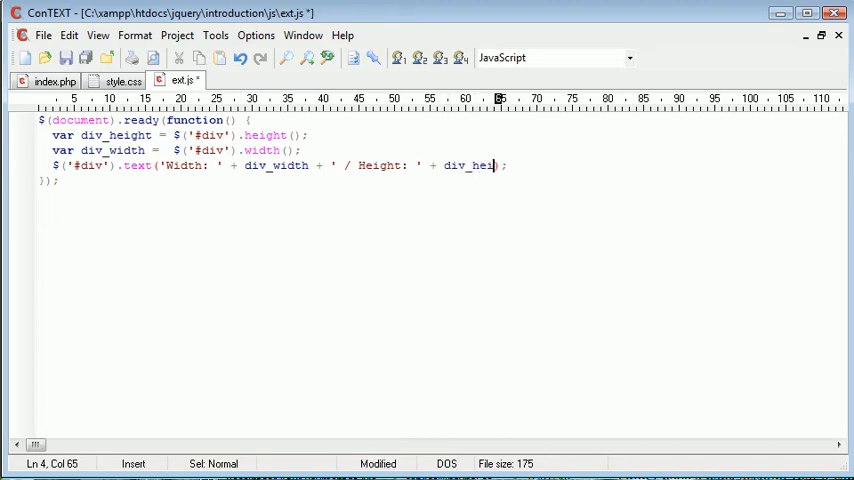
{"action": "type", "text": "ght);"}
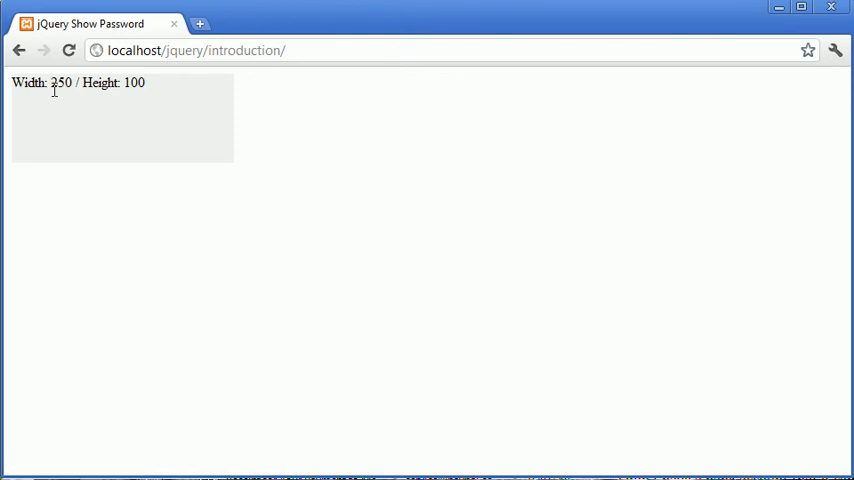
{"action": "mouse_move", "coordinate": [80, 100]}
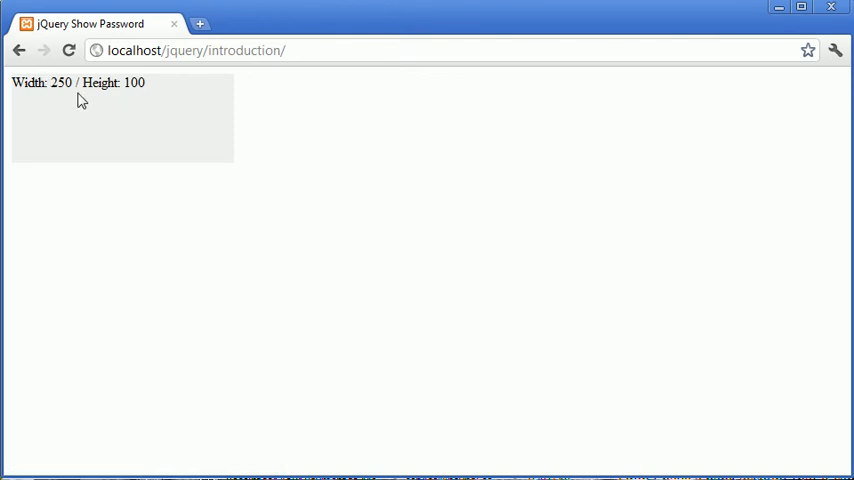
{"action": "mouse_move", "coordinate": [116, 82]}
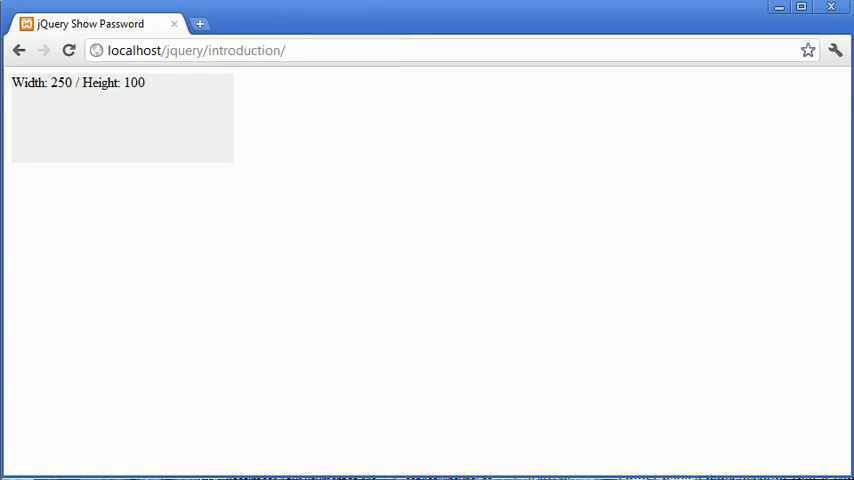
Step: Switch to Chrome to view the page output
{"action": "key", "text": "alt+tab"}
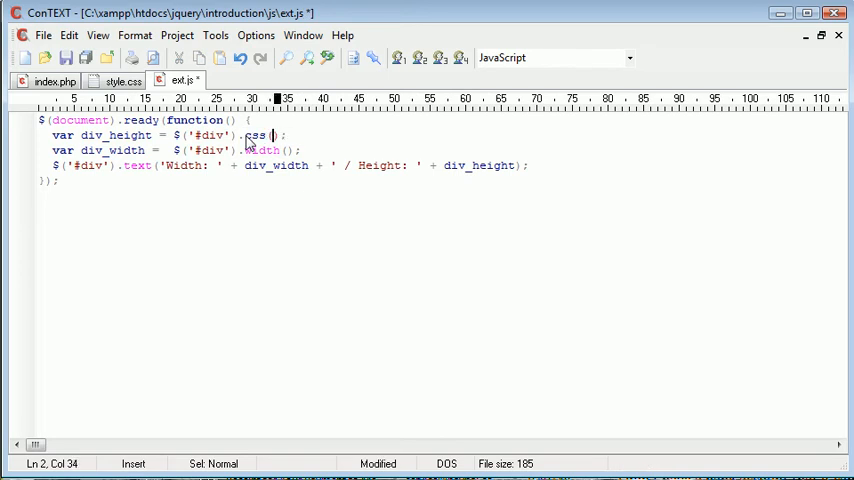
Step: Quote the property names so div_height and div_width read .css('height') and .css('width')
{"action": "type", "text": "'height"}
{"action": "left_click", "coordinate": [176, 150]}
{"action": "type", "text": "css"}
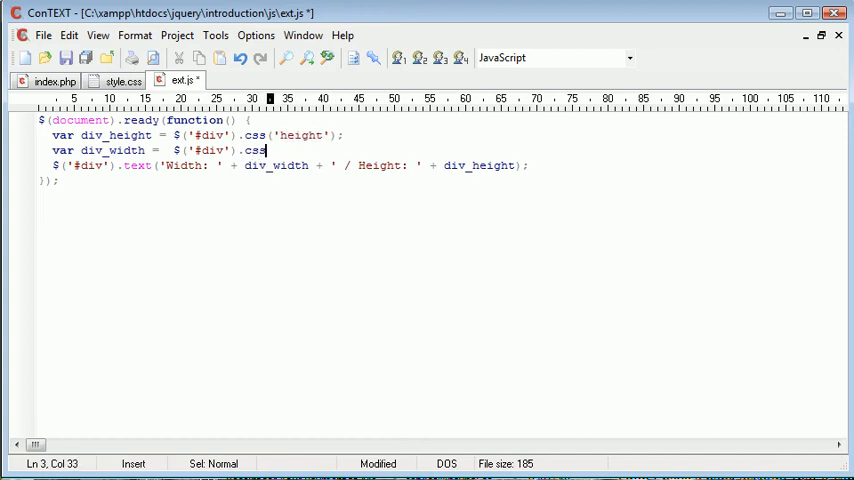
{"action": "type", "text": "'"}
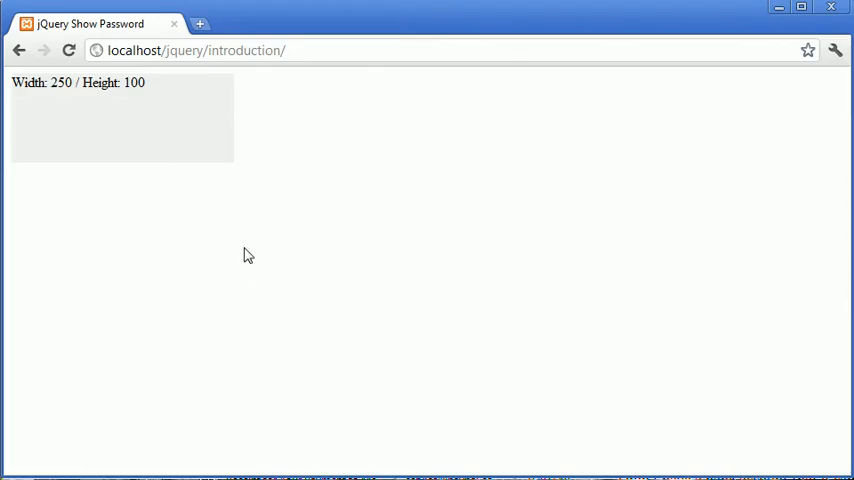
{"action": "mouse_move", "coordinate": [150, 90]}
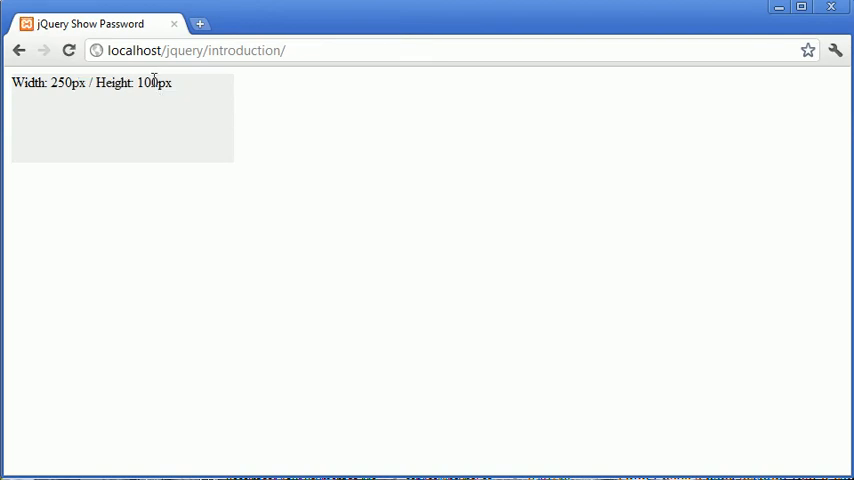
{"action": "mouse_move", "coordinate": [154, 108]}
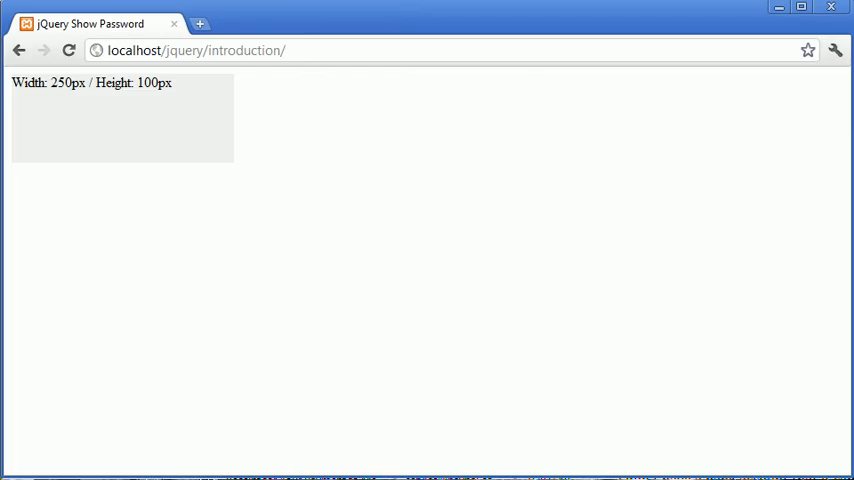
Step: Select the height reading in ext.js to wrap it
{"action": "double_click", "coordinate": [162, 84]}
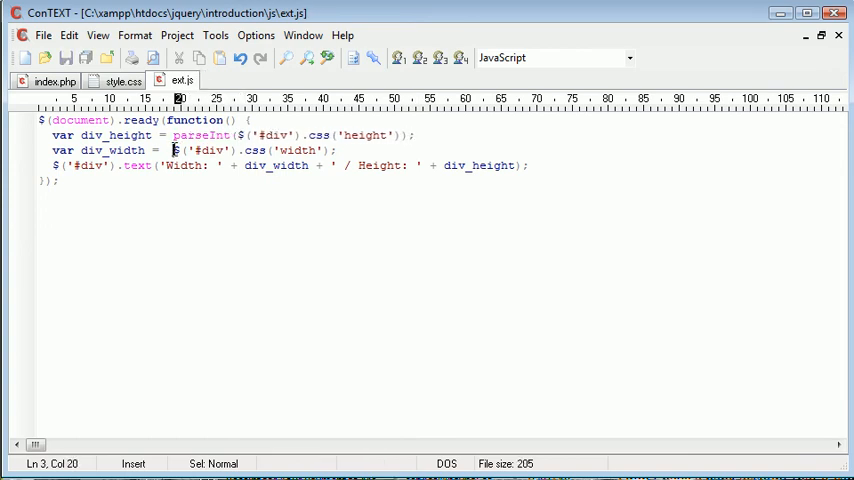
Step: Wrap the width's css('width') call in parseInt as well
{"action": "type", "text": "parseInt("}
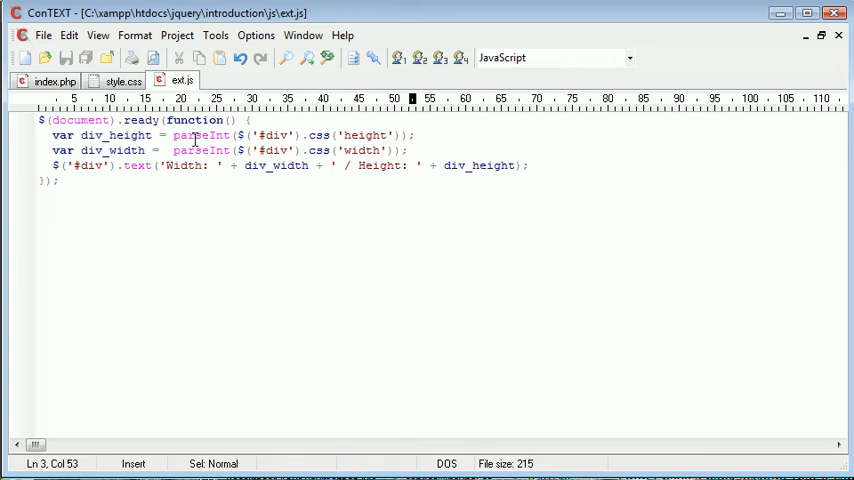
{"action": "mouse_move", "coordinate": [354, 416]}
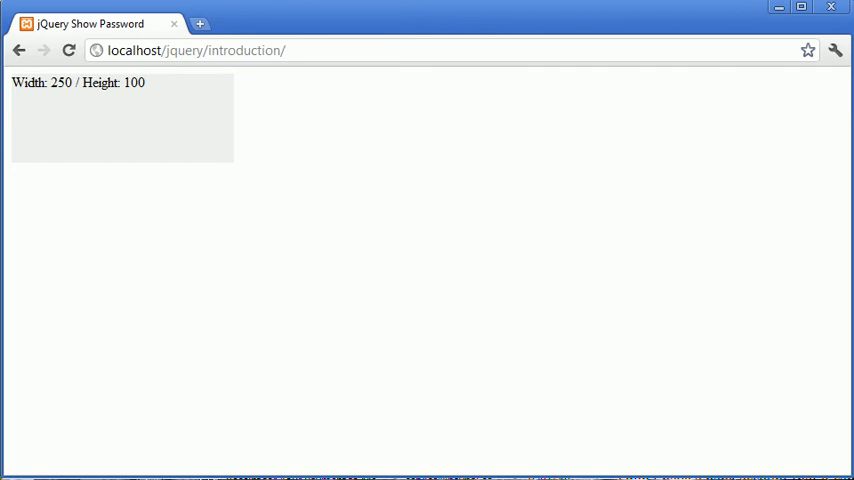
Step: Switch to Chrome to check the plain-number output
{"action": "key", "text": "alt+tab"}
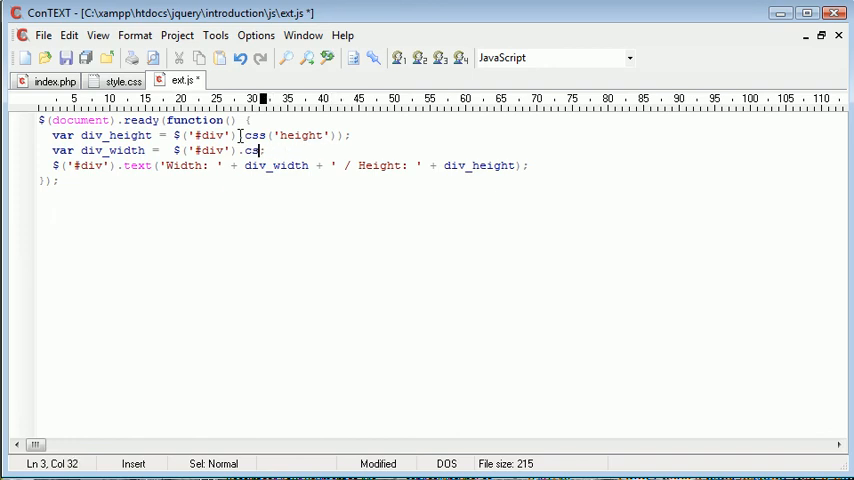
Step: Restore $('#div').width() and .height() calls and save ext.js
{"action": "type", "text": "width();"}
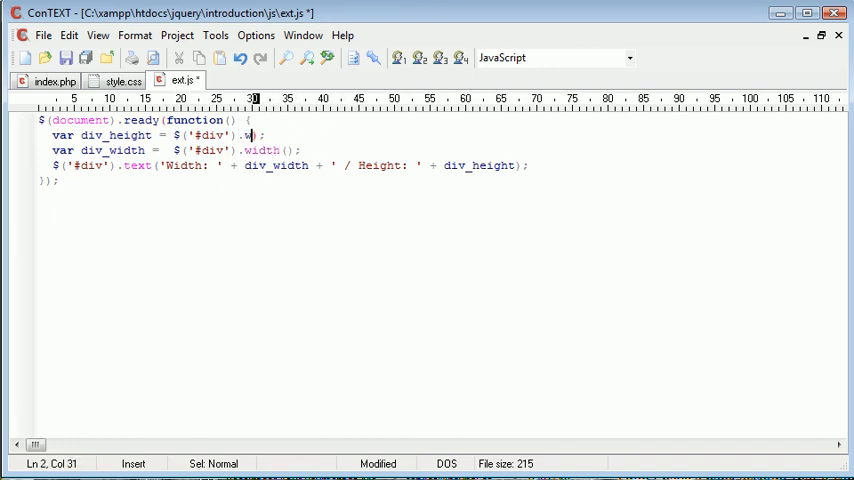
{"action": "type", "text": "eight("}
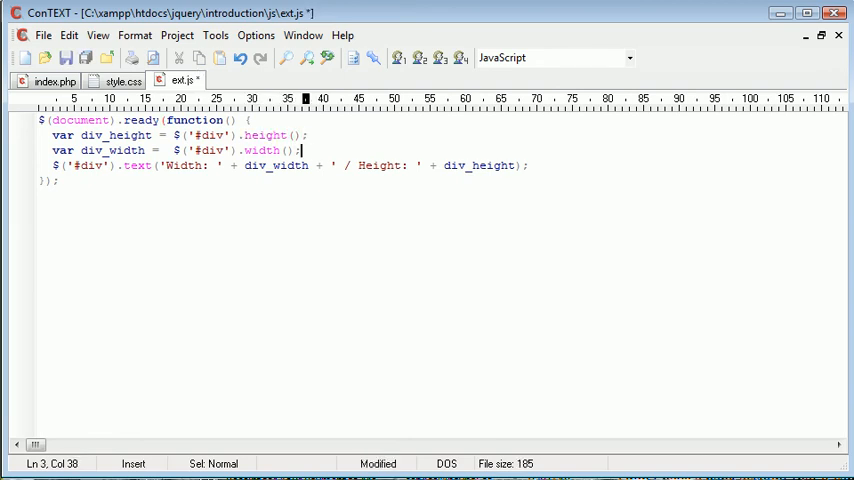
{"action": "key", "text": "Ctrl+s"}
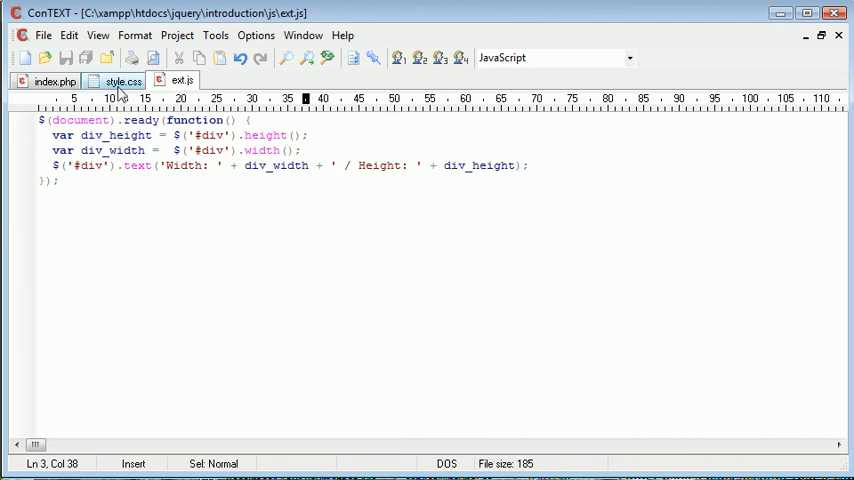
Step: Review the #div rules in style.css, then return to ext.js
{"action": "left_click", "coordinate": [122, 80]}
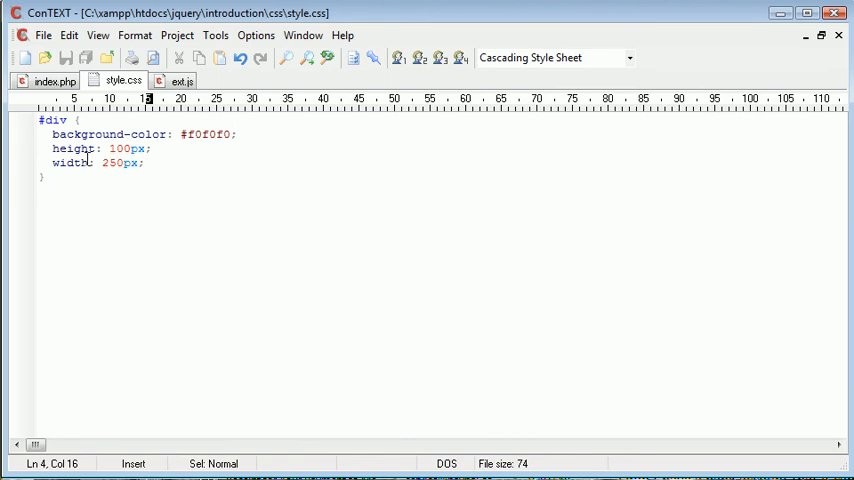
{"action": "left_click", "coordinate": [180, 80]}
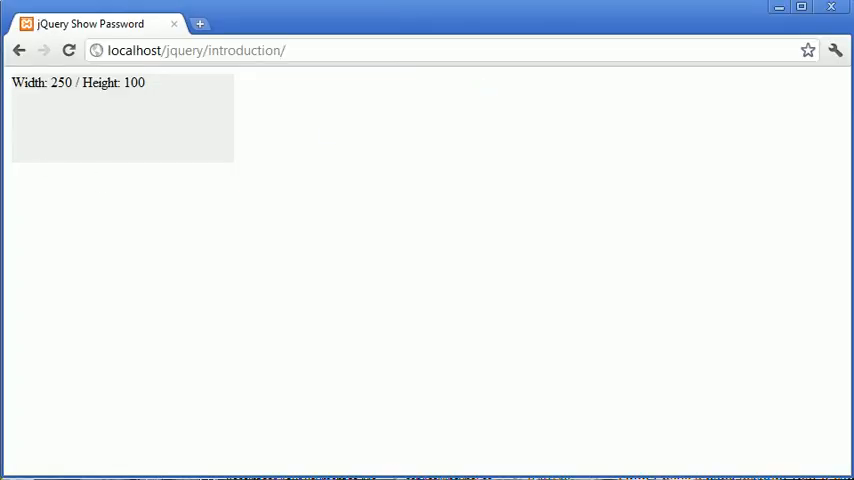
Step: Add repeated 'Text<br />' lines inside the div in index.php and return to ext.js
{"action": "key", "text": "alt+tab"}
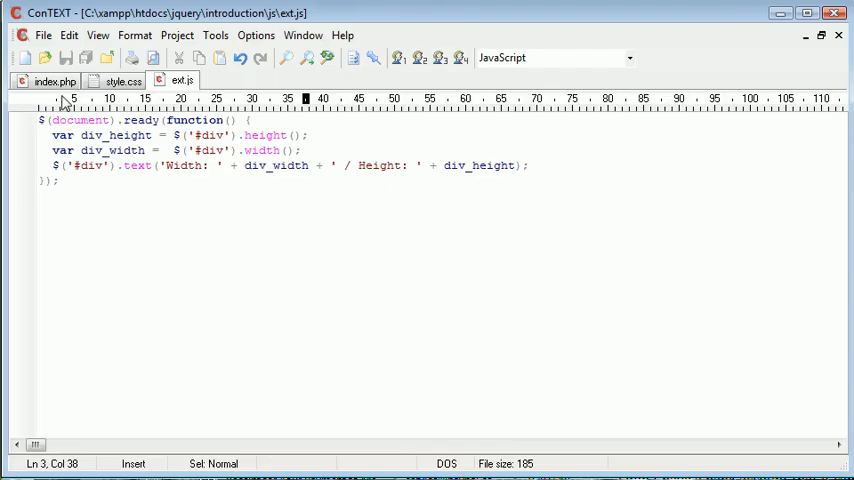
{"action": "left_click", "coordinate": [56, 80]}
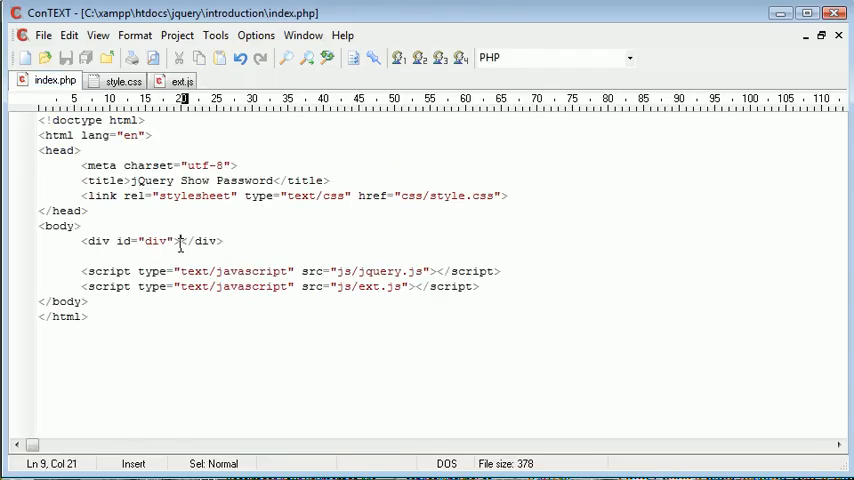
{"action": "mouse_move", "coordinate": [332, 264]}
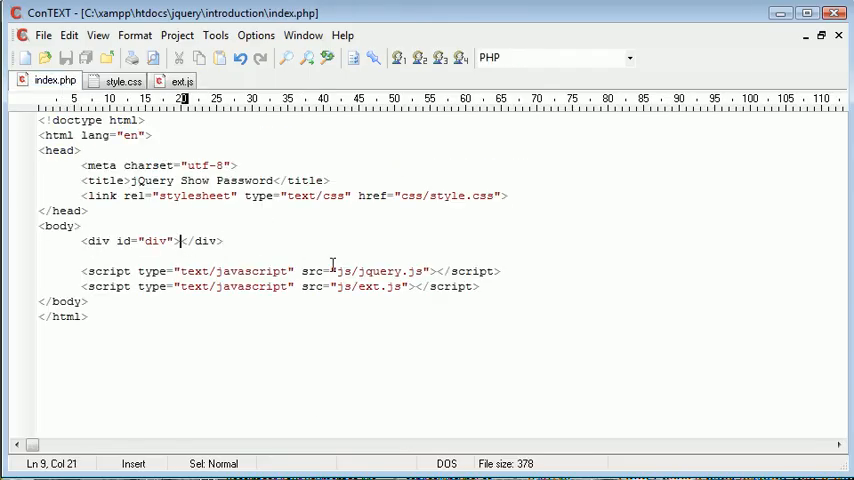
{"action": "type", "text": "T"}
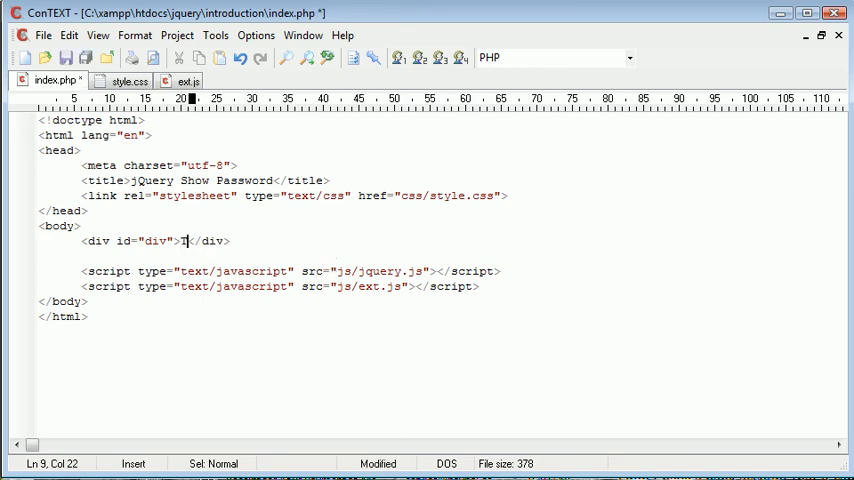
{"action": "type", "text": "ext<br />Text<br />Text<br />Text<br />Text<br />Text<br />"}
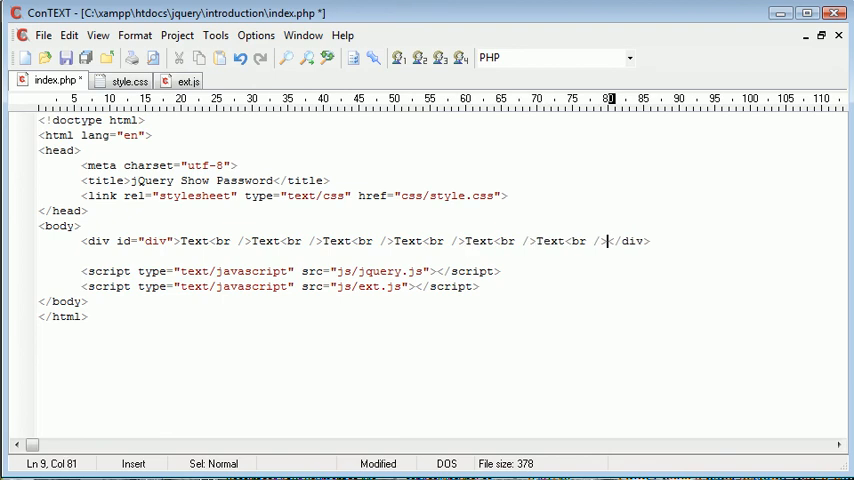
{"action": "left_click", "coordinate": [180, 80]}
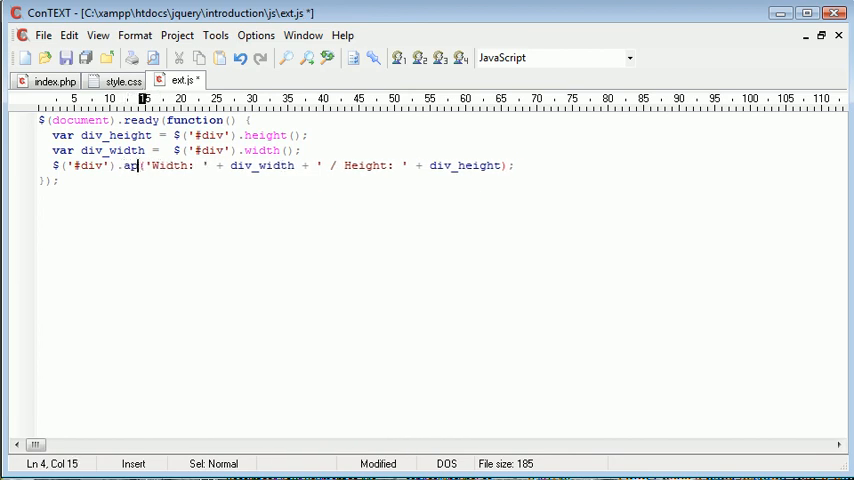
Step: Change .text( to .append( in ext.js so Chrome shows the Text lines plus 'Width: 935 / Height: 160'
{"action": "type", "text": "pend"}
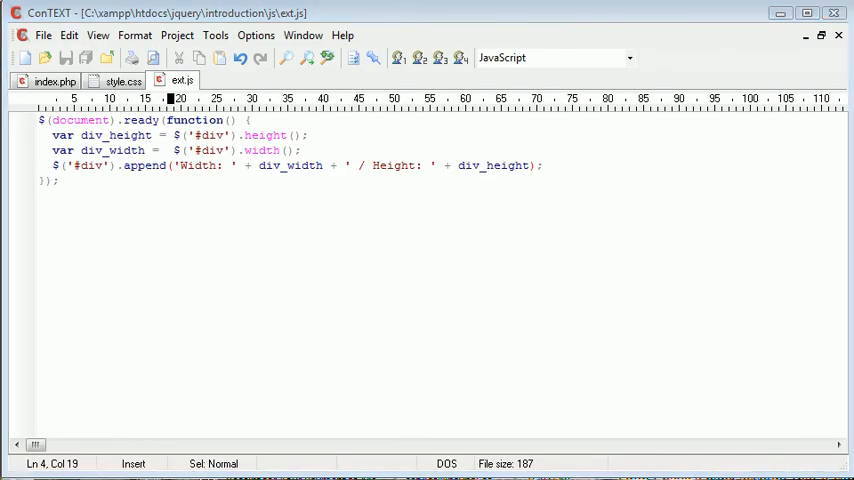
{"action": "left_click", "coordinate": [124, 80]}
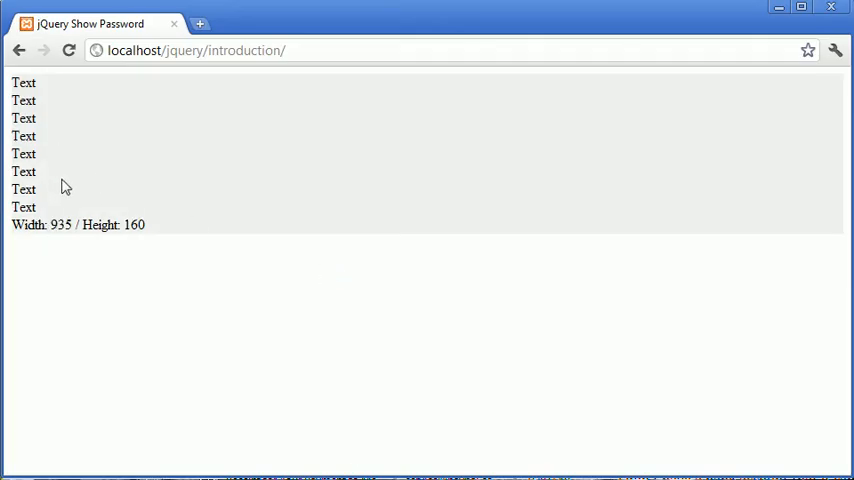
{"action": "mouse_move", "coordinate": [82, 224]}
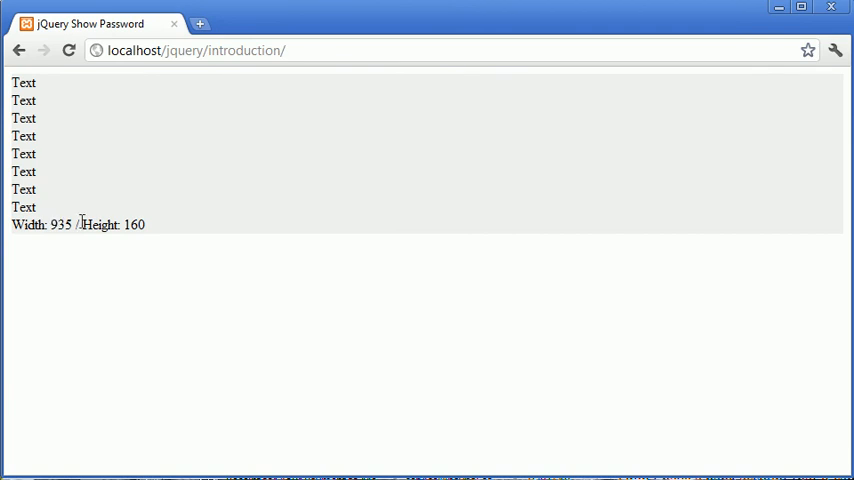
{"action": "mouse_move", "coordinate": [112, 216]}
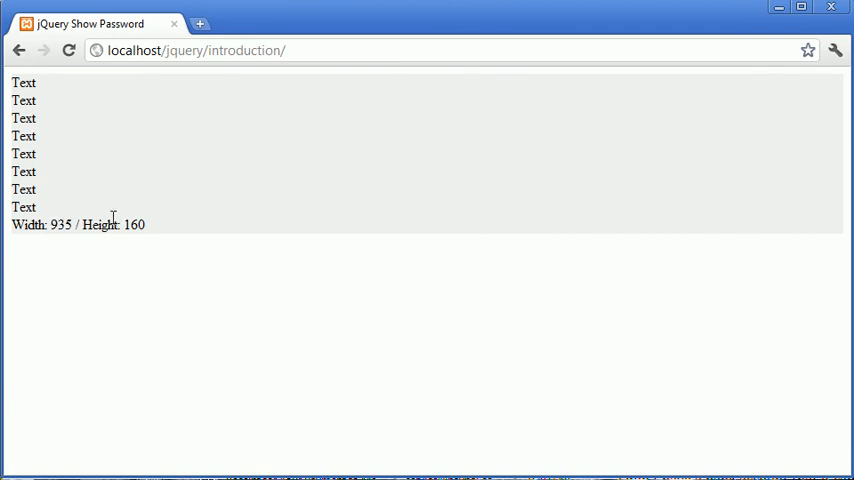